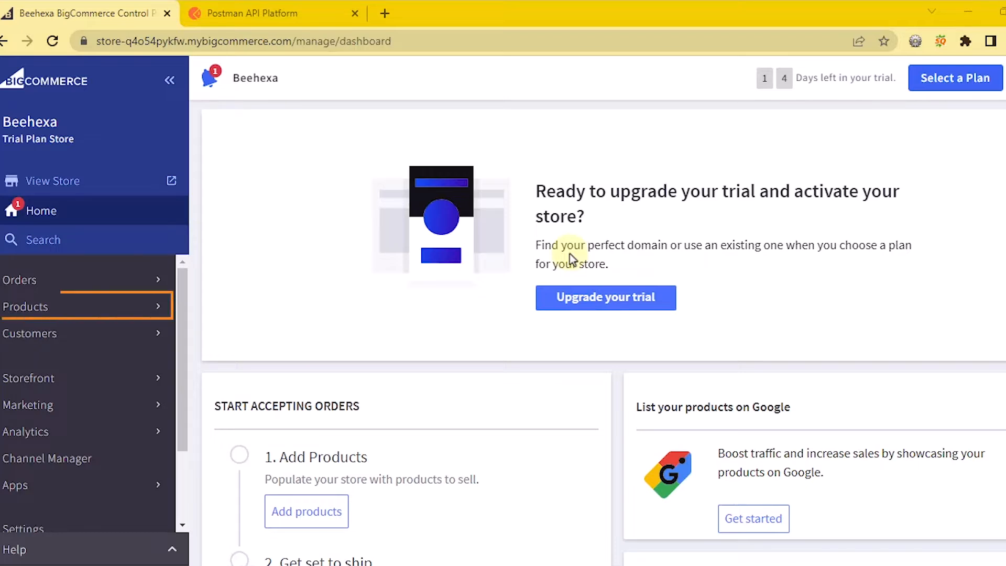
- Open Products > Product Categories in BigCommerce to list Shop All, Bath, Garden, Kitchen, Publications, Utility
{"action": "left_click", "coordinate": [26, 306]}
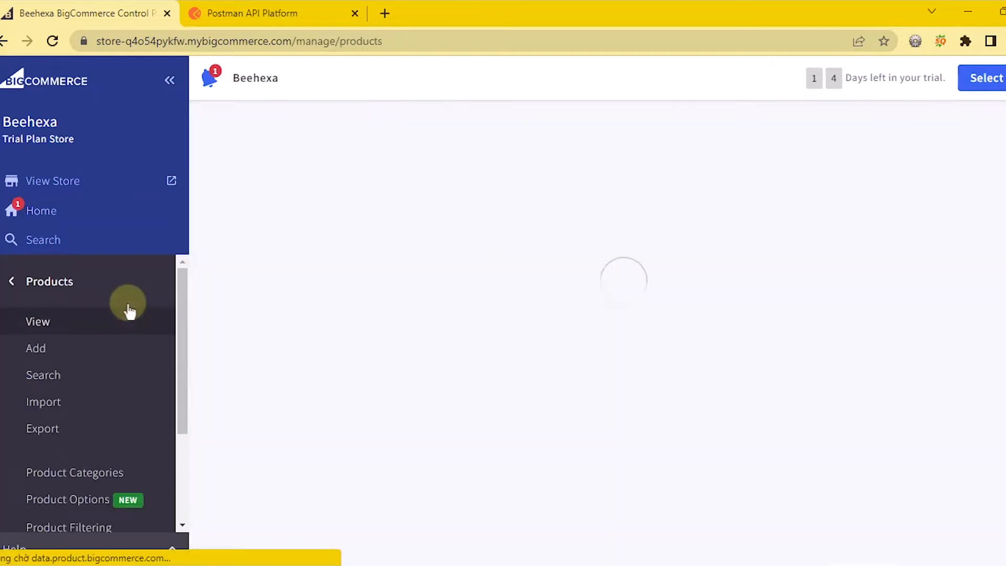
{"action": "left_click", "coordinate": [74, 472]}
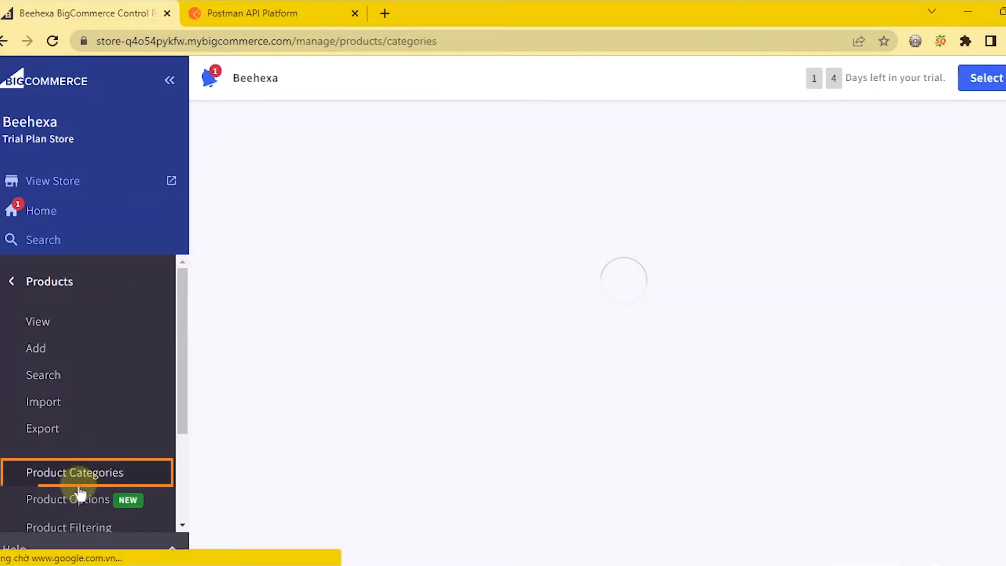
{"action": "left_click", "coordinate": [74, 472]}
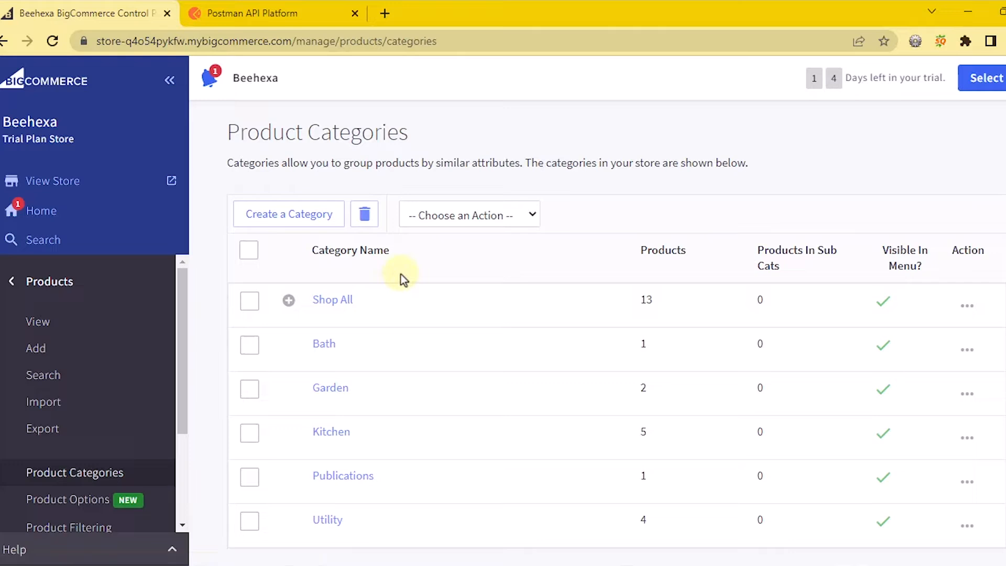
{"action": "scroll", "scroll_direction": "down", "scroll_amount": 3}
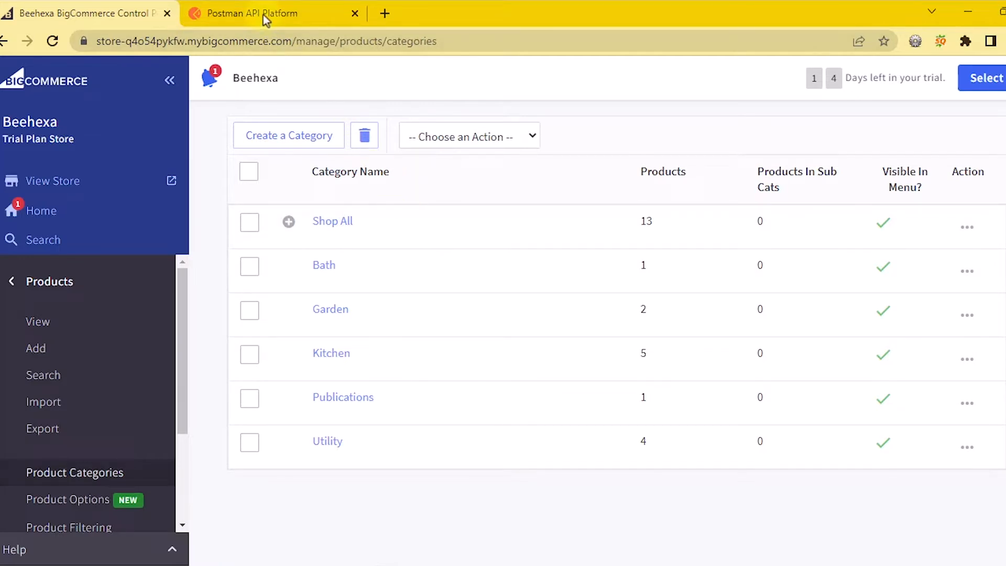
{"action": "left_click", "coordinate": [269, 13]}
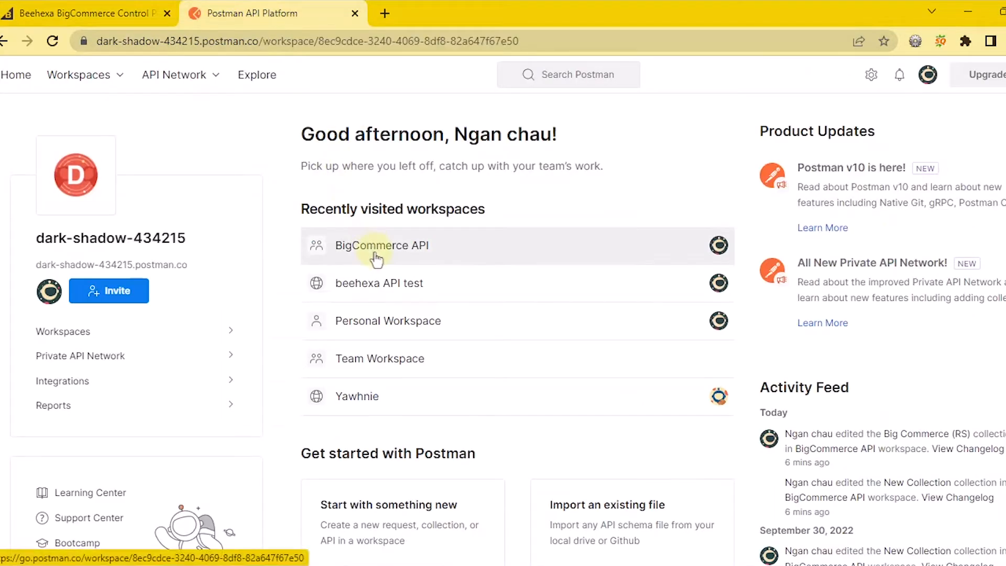
{"action": "left_click", "coordinate": [381, 245]}
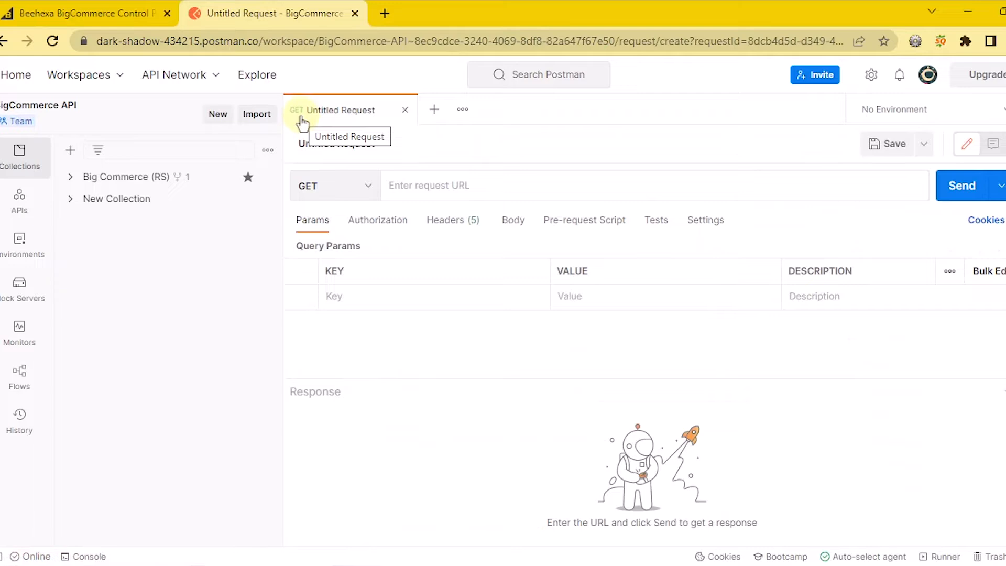
{"action": "left_click", "coordinate": [334, 186]}
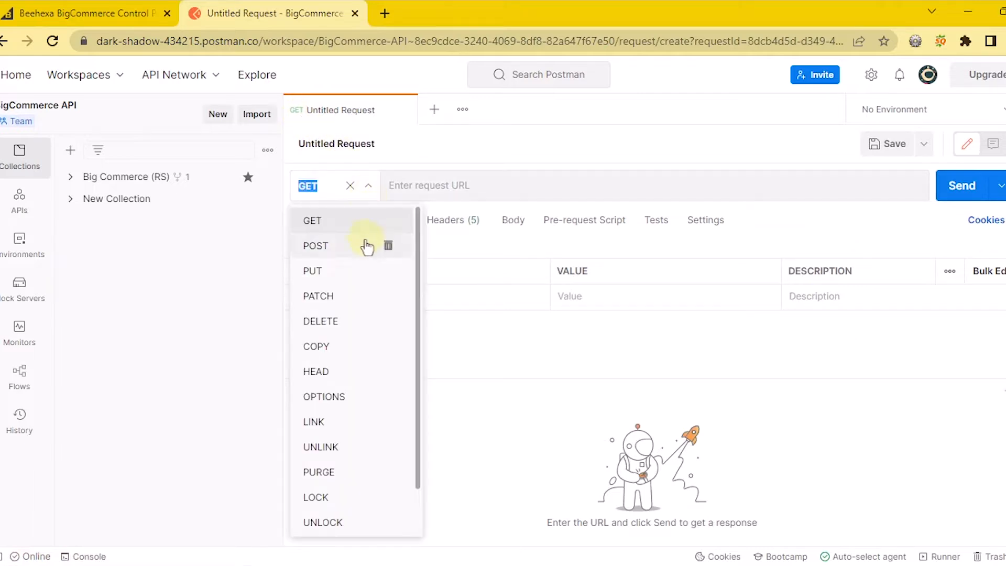
{"action": "left_click", "coordinate": [315, 245]}
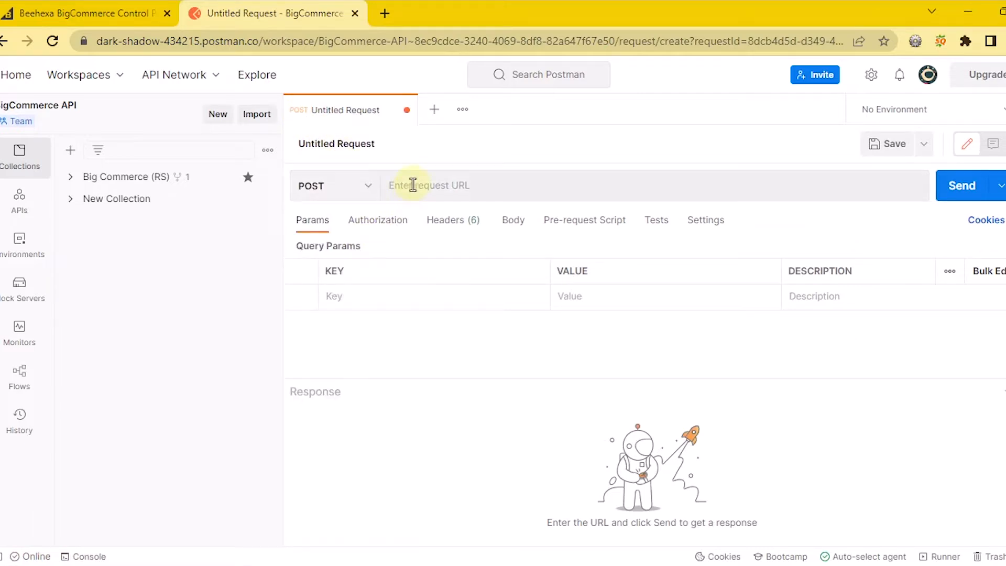
{"action": "type", "text": "https://api.bigcommerce.com/stores/q4o54pykfw/v3/catalog/categories"}
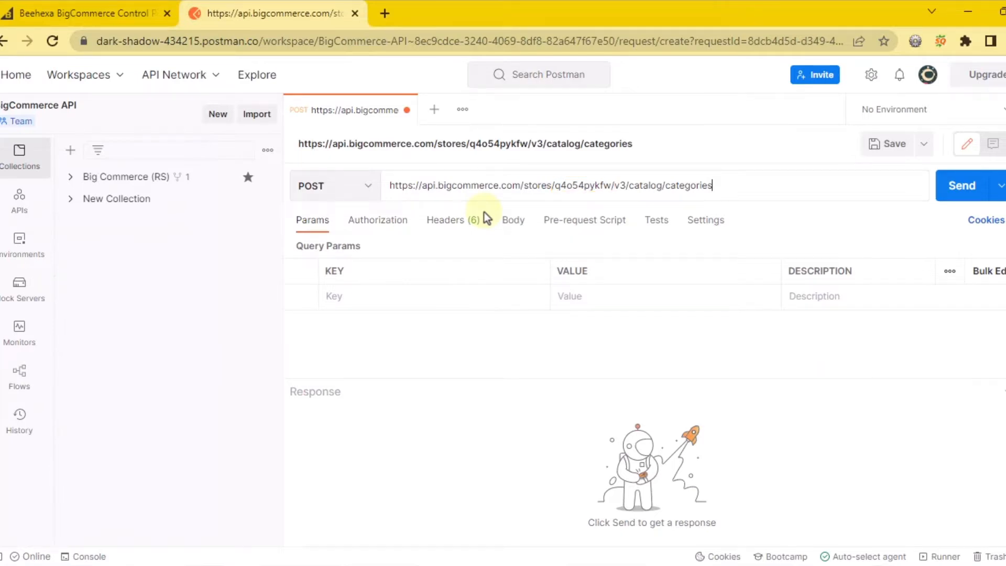
{"action": "left_click", "coordinate": [454, 220]}
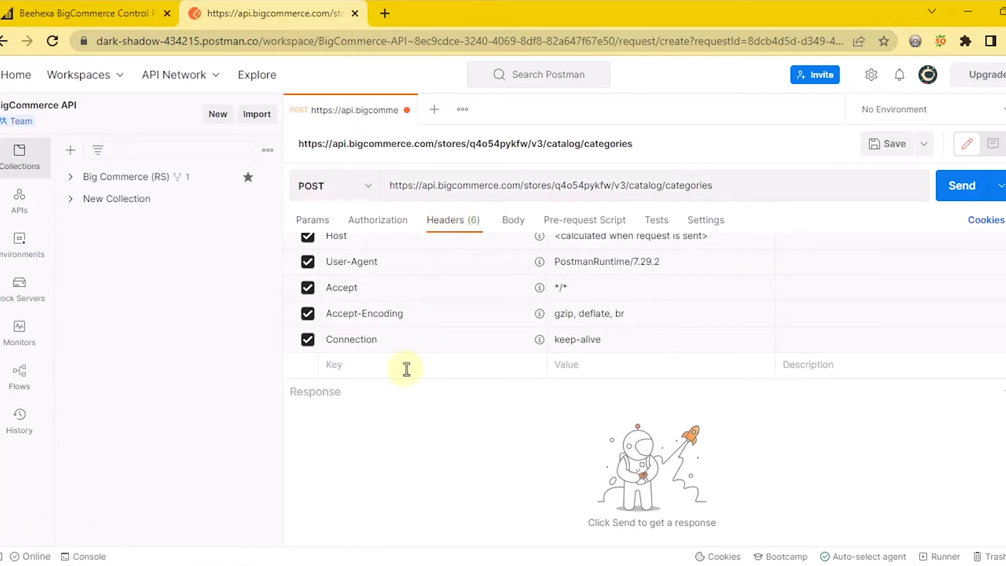
{"action": "type", "text": "acc"}
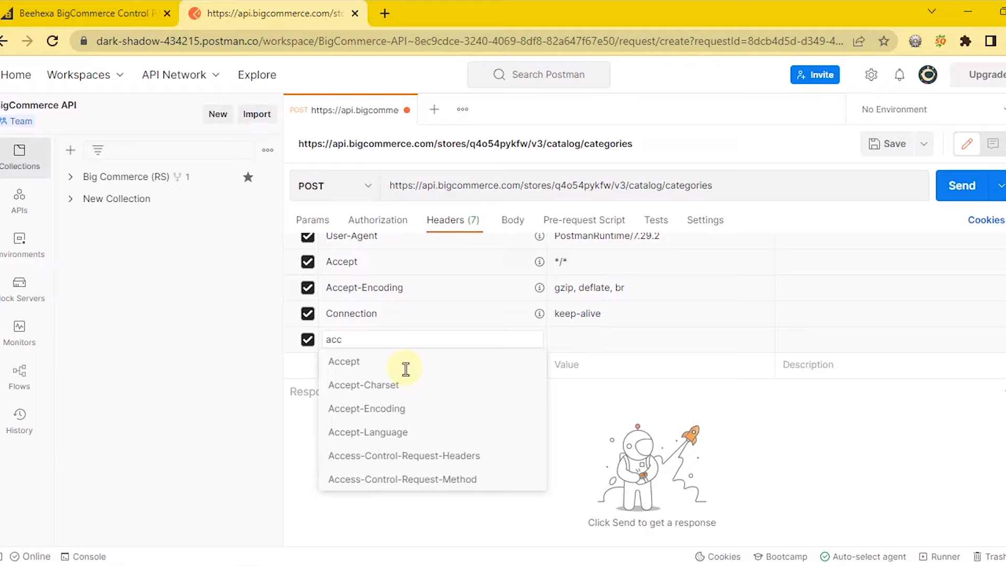
{"action": "type", "text": "el"}
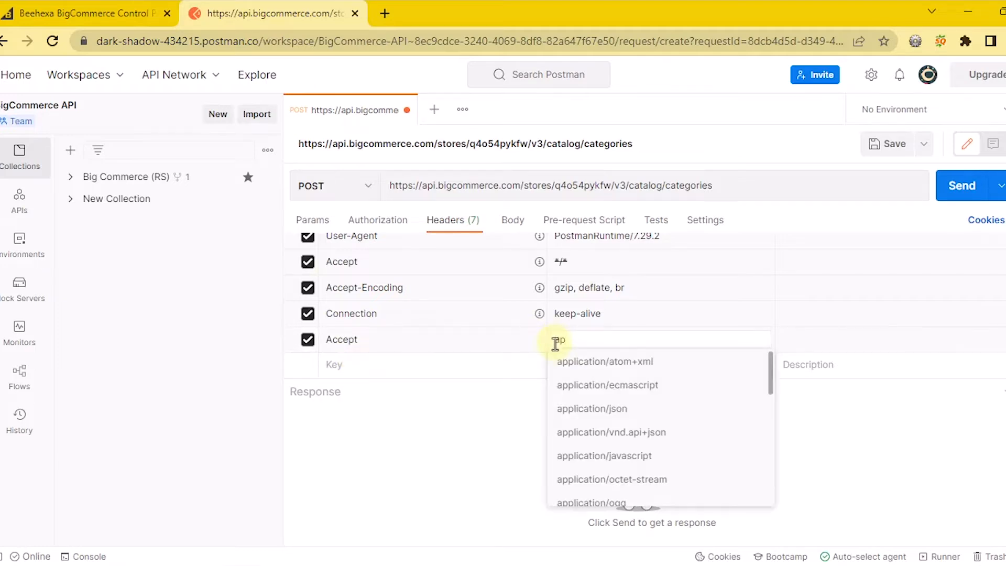
{"action": "type", "text": "conte"}
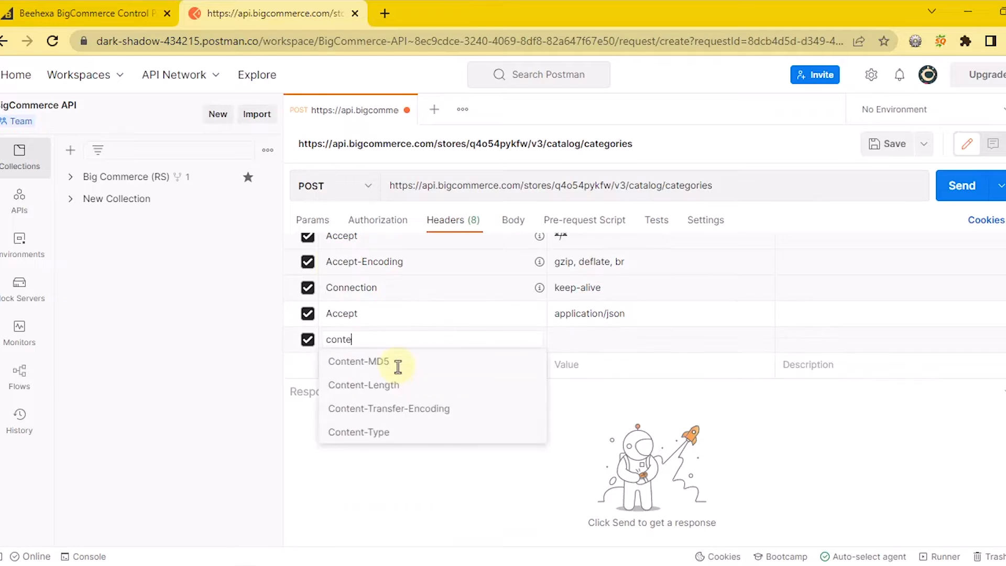
{"action": "left_click", "coordinate": [359, 432]}
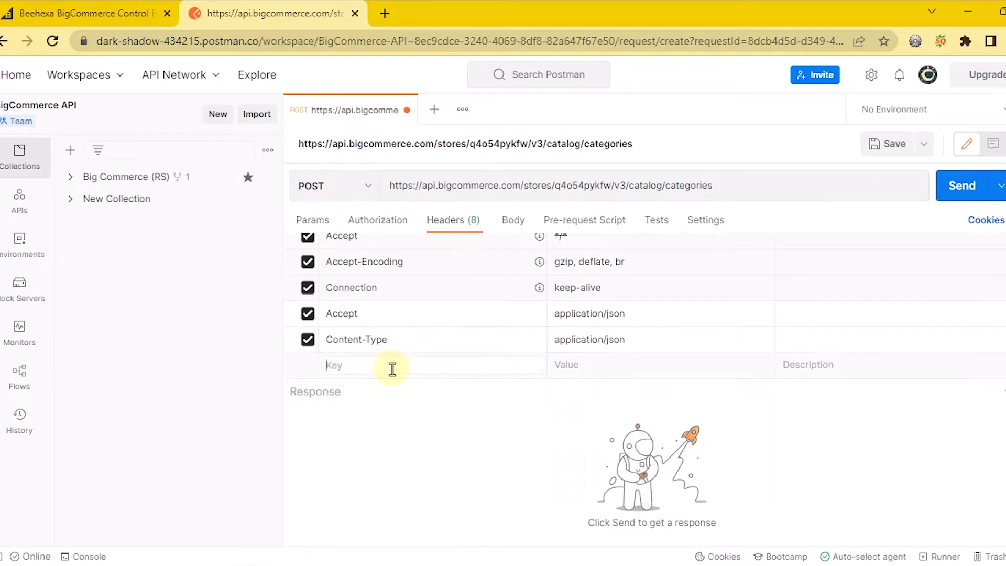
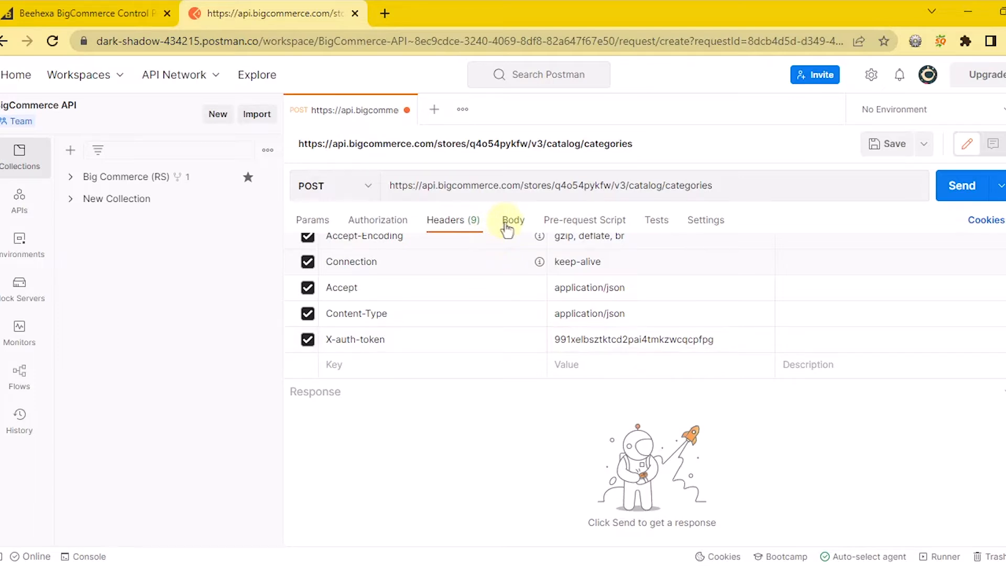
- Set the body to raw JSON and enter the category definition with custom URL /hexasync/
{"action": "left_click", "coordinate": [512, 219]}
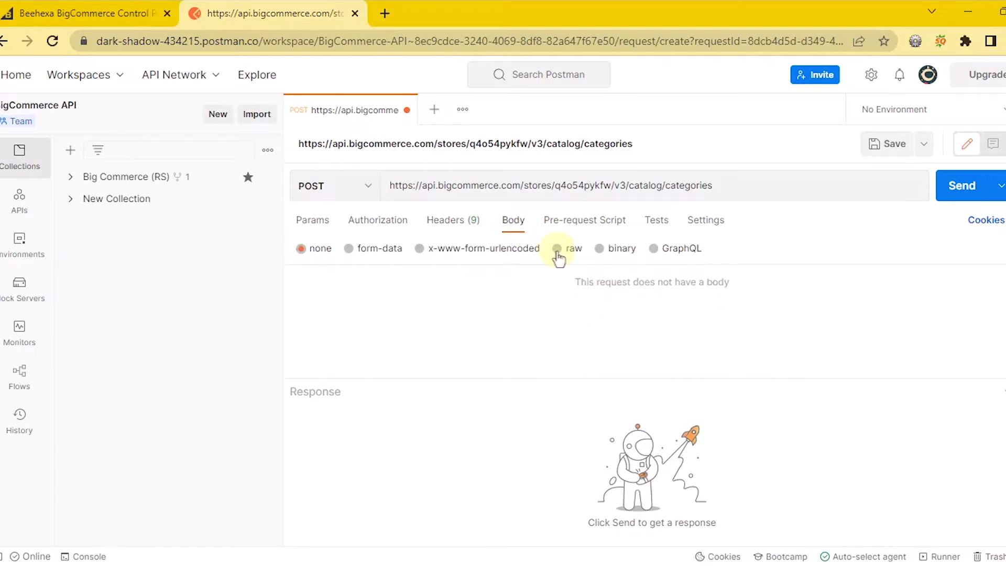
{"action": "left_click", "coordinate": [557, 248]}
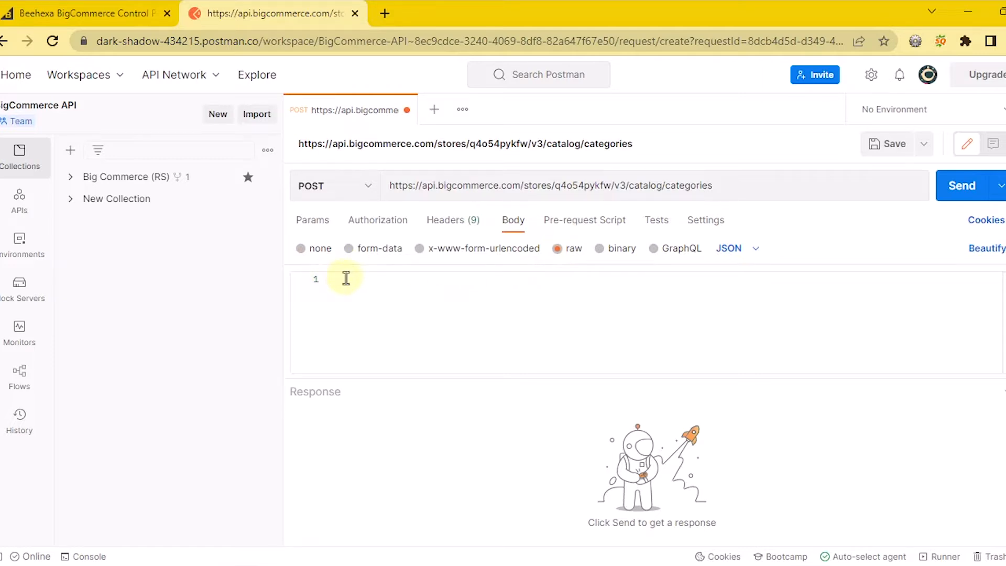
{"action": "left_click", "coordinate": [345, 278]}
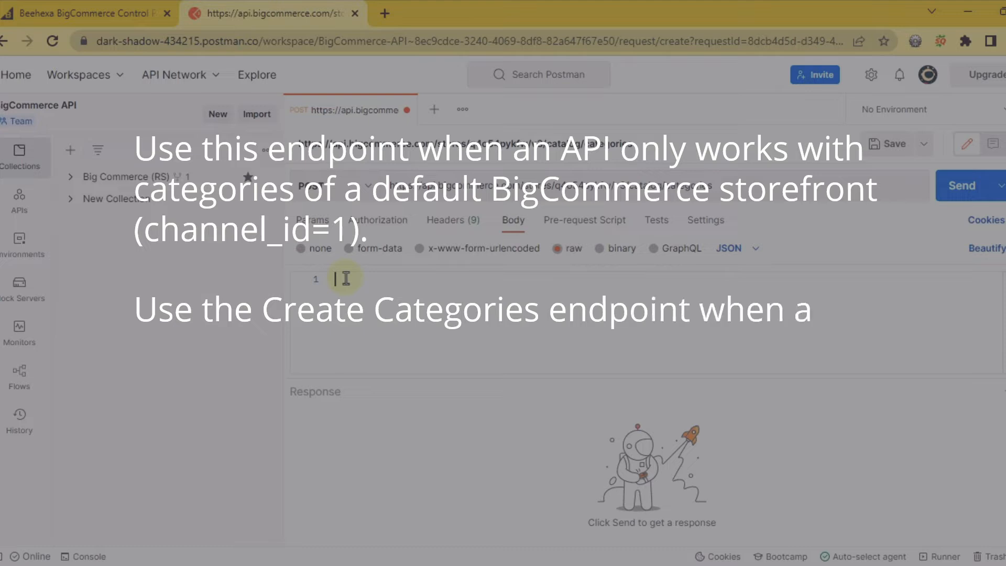
{"action": "type", "text": "an API works with categories across dif"}
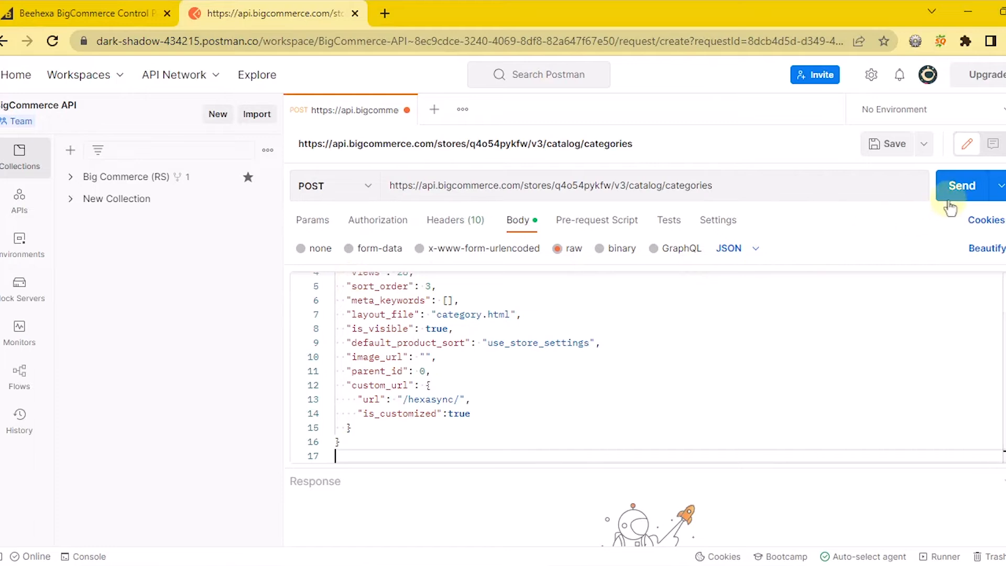
{"action": "left_click", "coordinate": [962, 185]}
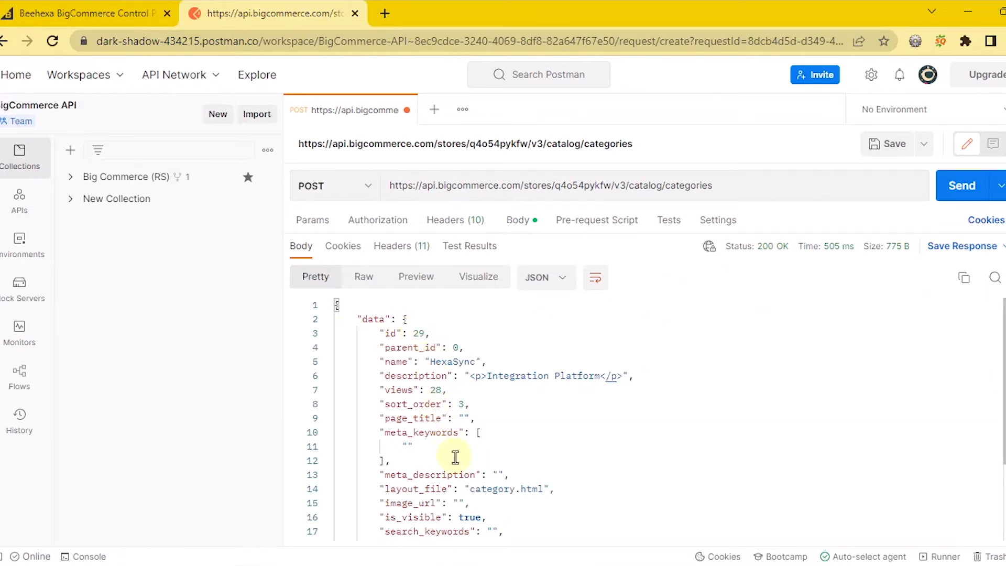
{"action": "scroll", "scroll_direction": "down", "scroll_amount": 3}
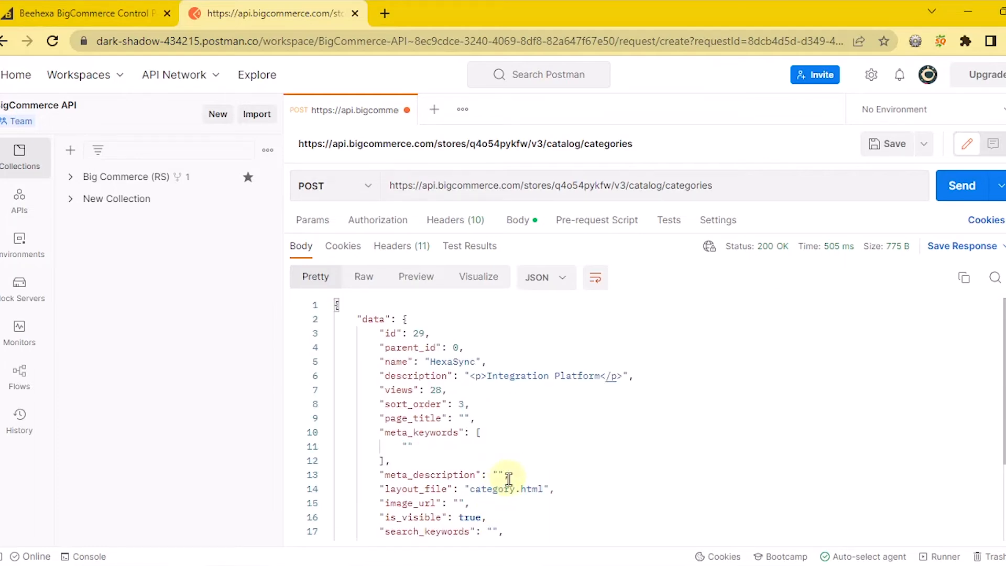
- Reload BigCommerce's Product Categories page to confirm HexaSync is listed, then return to Postman
{"action": "left_click", "coordinate": [77, 12]}
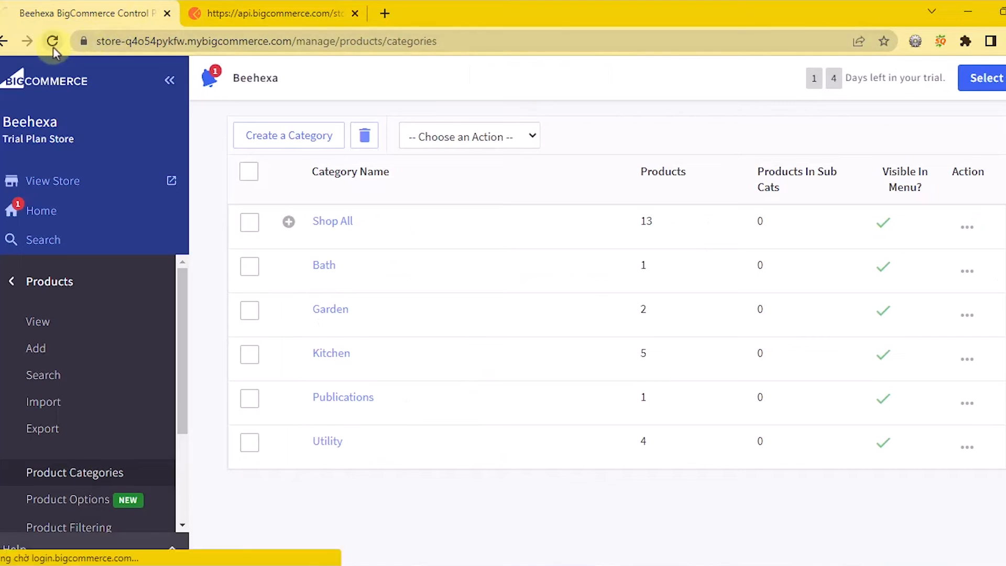
{"action": "left_click", "coordinate": [53, 41]}
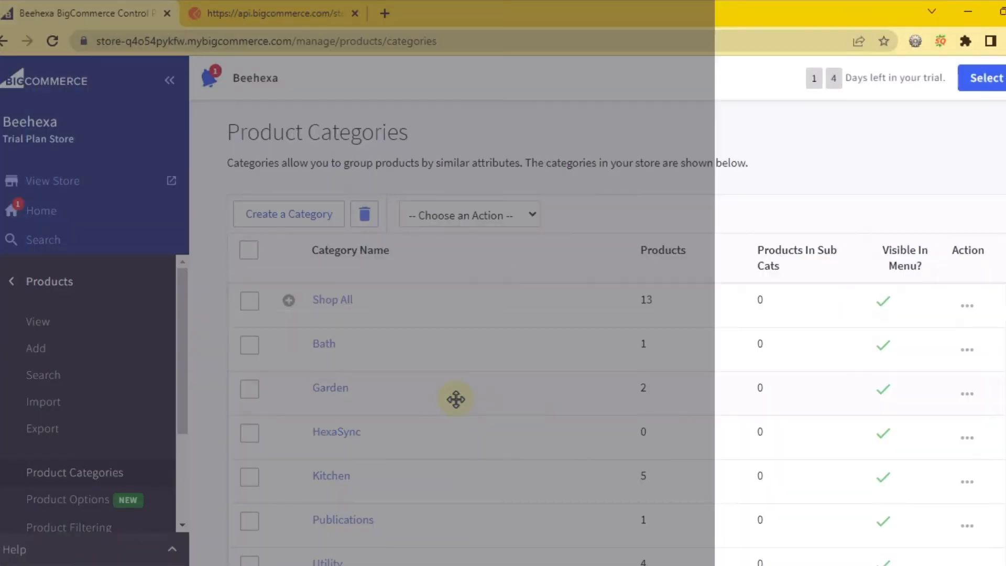
{"action": "left_click", "coordinate": [270, 13]}
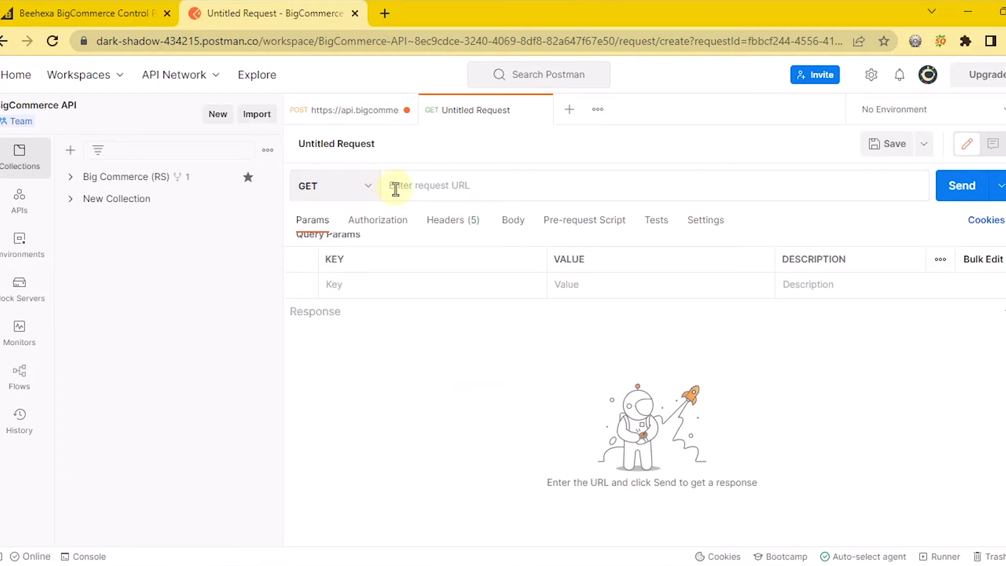
- Point a GET request at the v3 catalog categories URL with an X-auth-token header
{"action": "type", "text": "https://api.bigcommerce.com/stores/q4o54pykfw/v3/catalog/categories"}
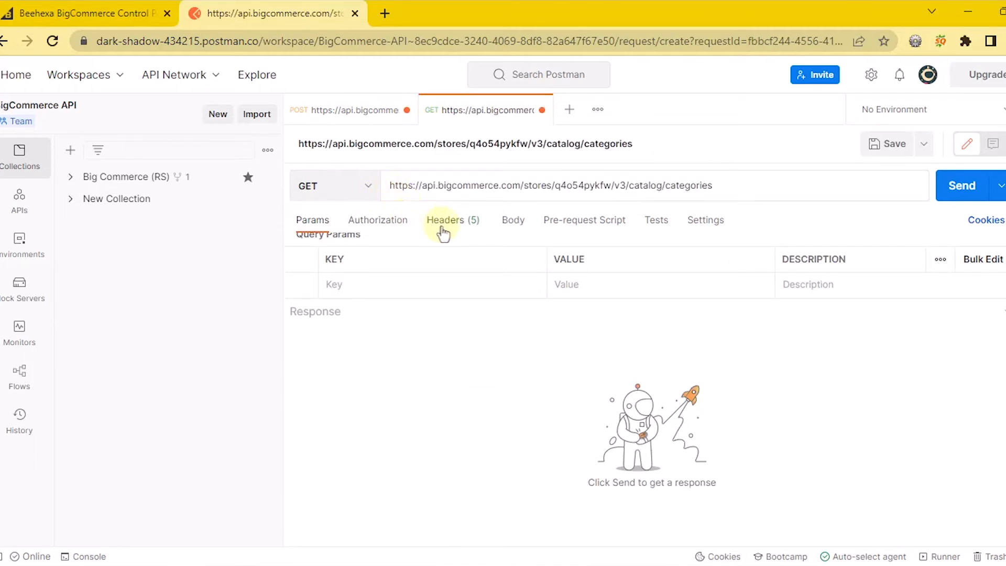
{"action": "left_click", "coordinate": [445, 220]}
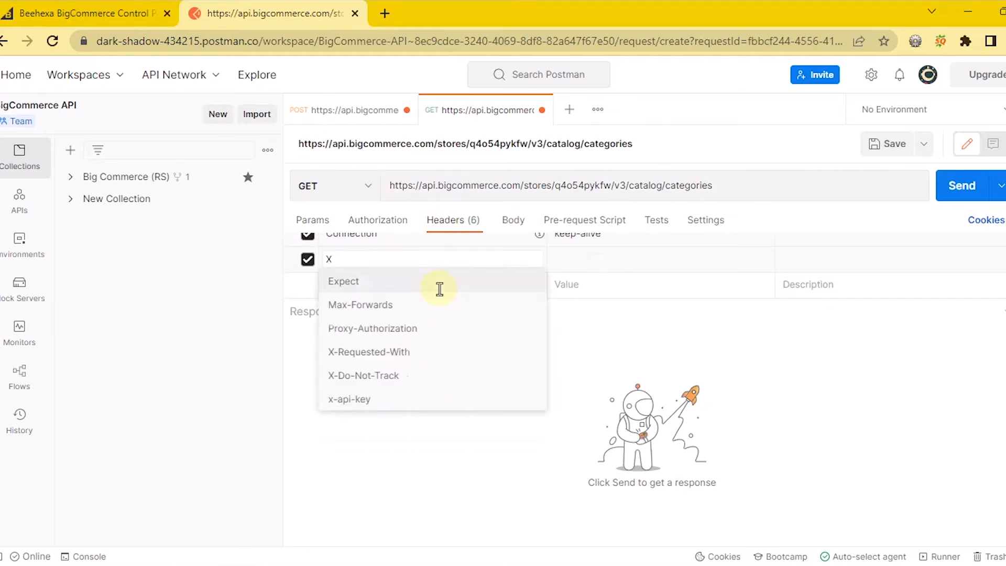
{"action": "type", "text": "-auth"}
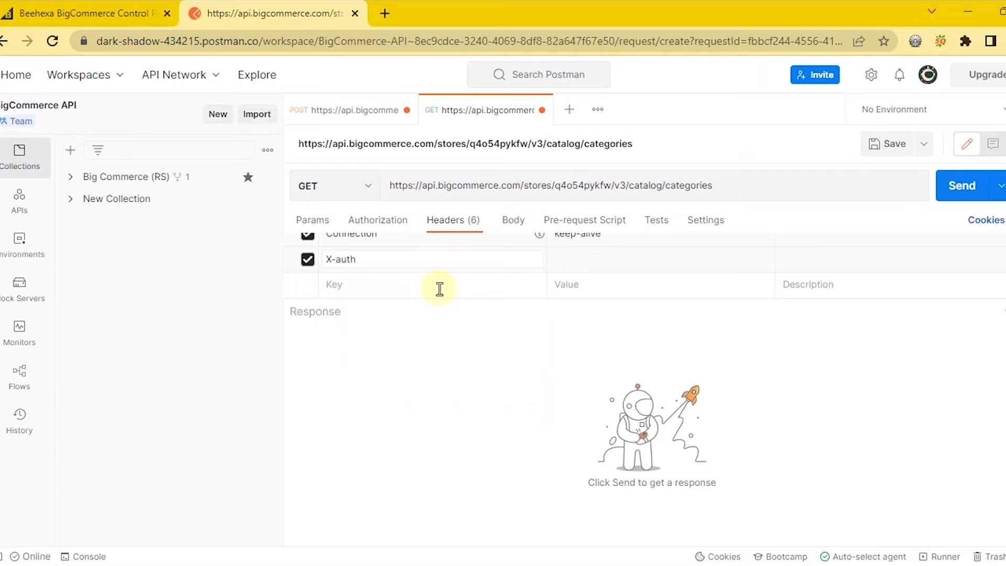
{"action": "type", "text": "-token"}
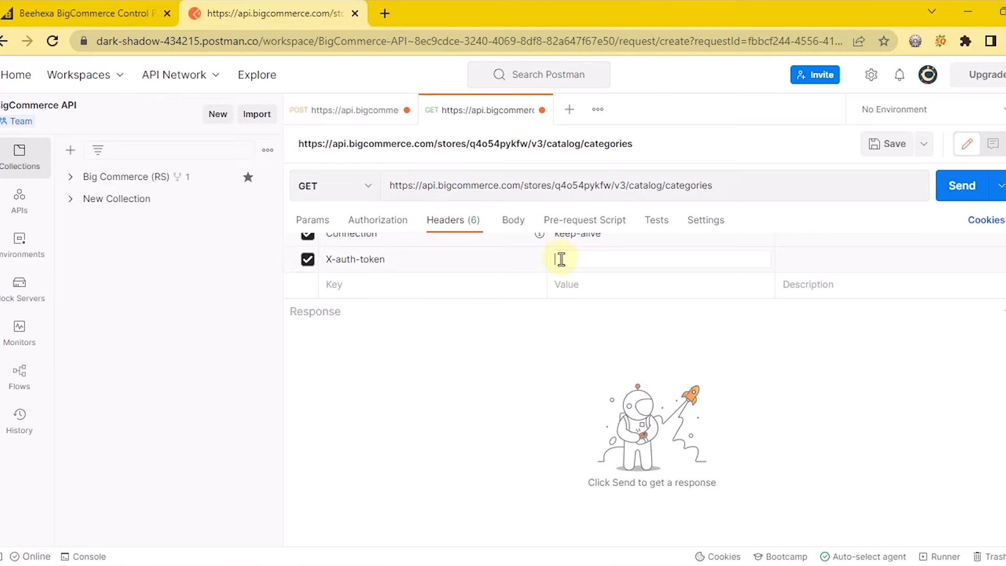
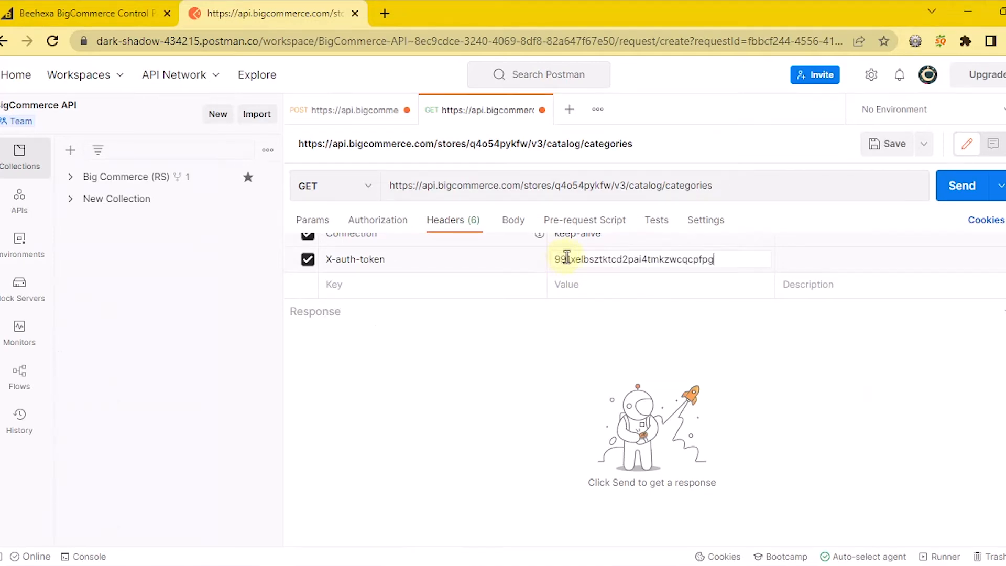
{"action": "mouse_move", "coordinate": [692, 300]}
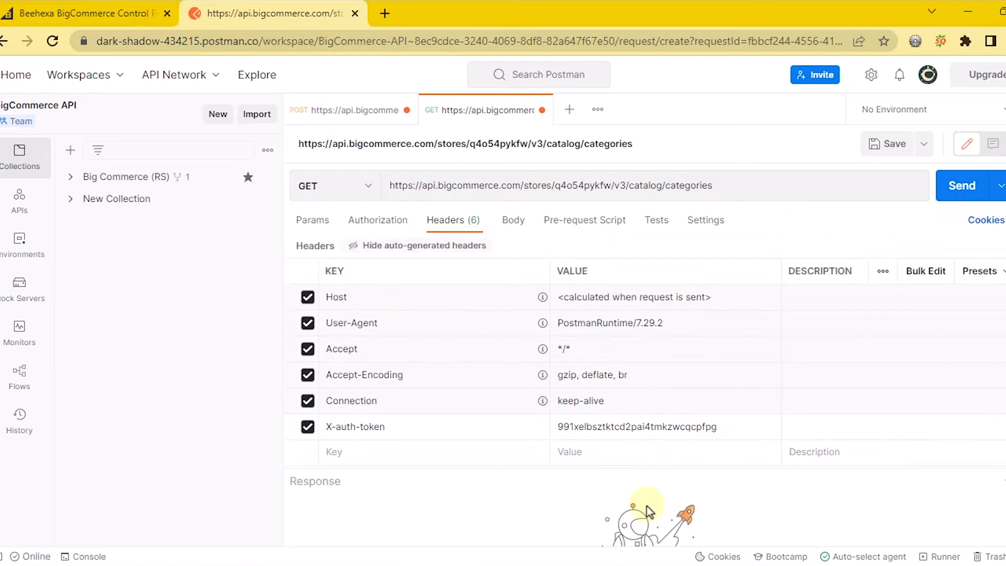
{"action": "mouse_move", "coordinate": [592, 449]}
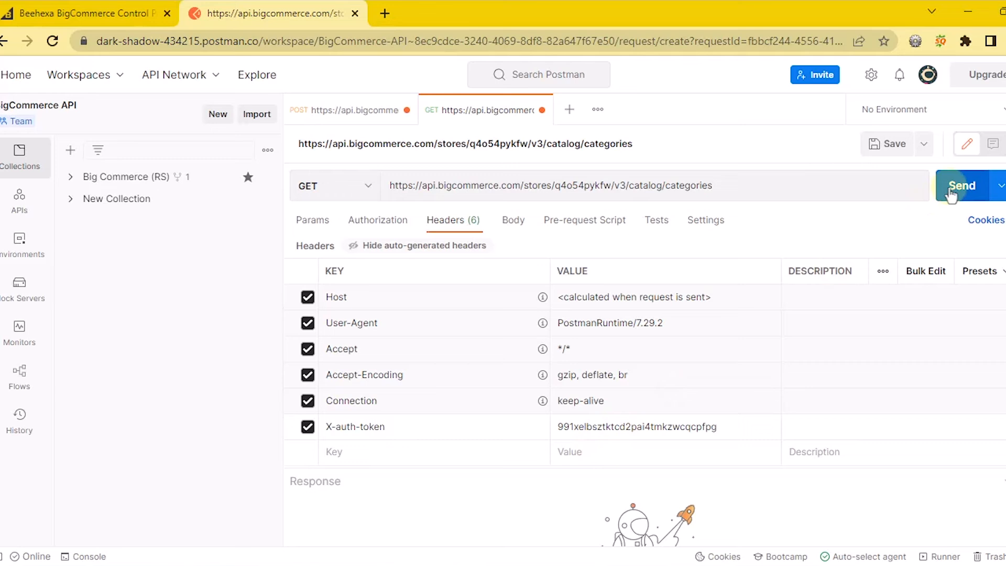
- Send the GET request and scroll the 200 OK response to find HexaSync (id 29) among nine categories
{"action": "left_click", "coordinate": [962, 185]}
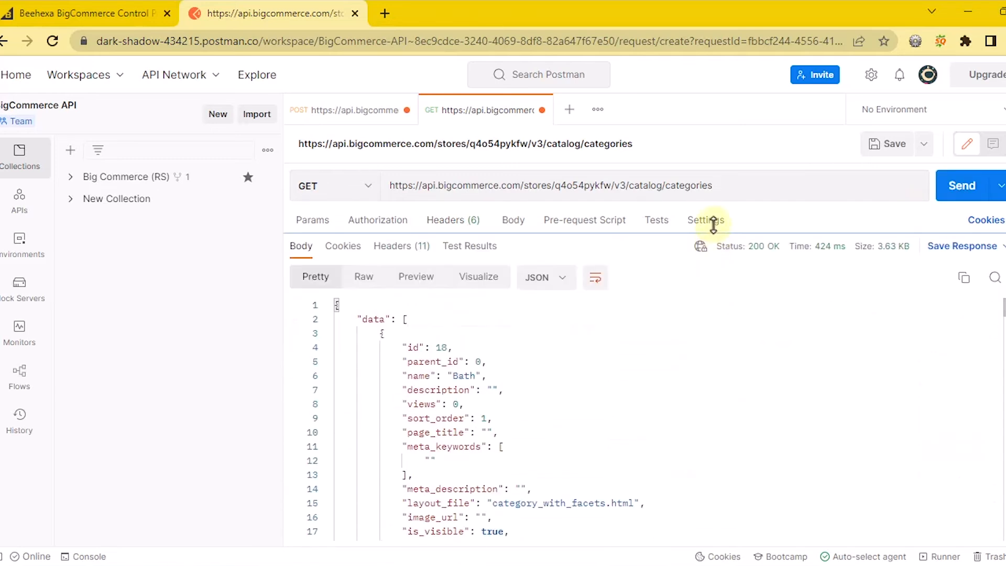
{"action": "scroll", "scroll_direction": "down", "scroll_amount": 3}
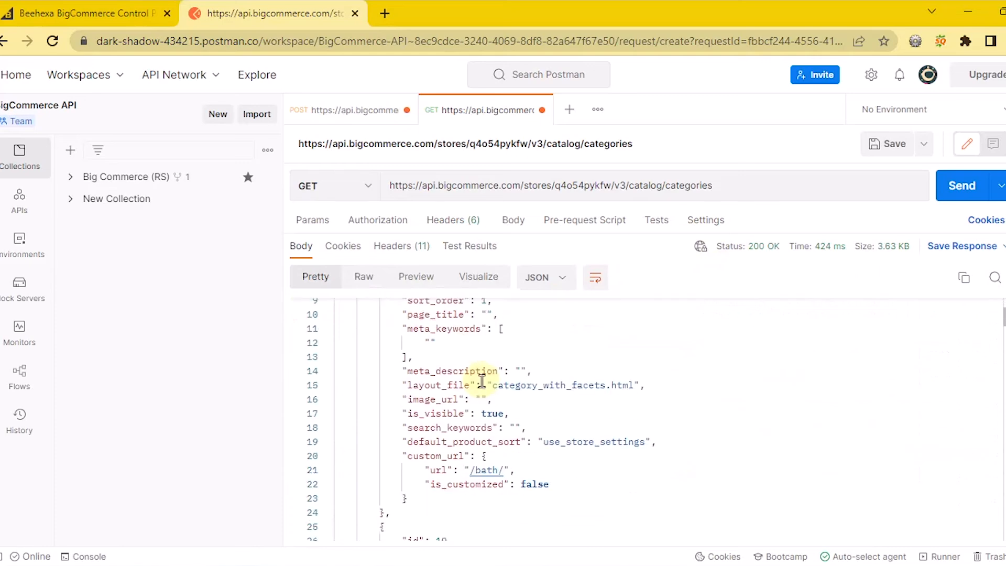
{"action": "scroll", "scroll_direction": "down", "scroll_amount": 3}
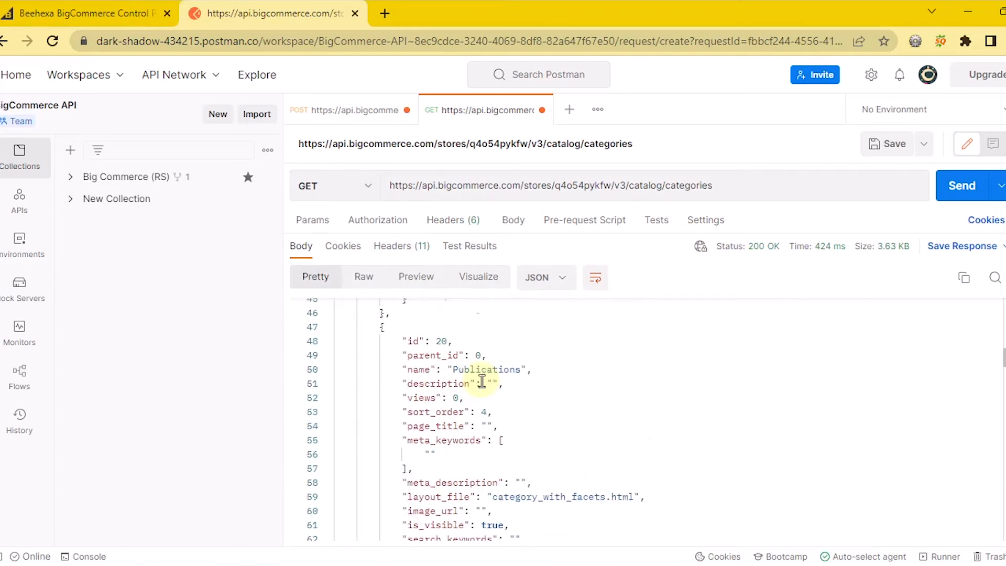
{"action": "scroll", "scroll_direction": "down", "scroll_amount": 3}
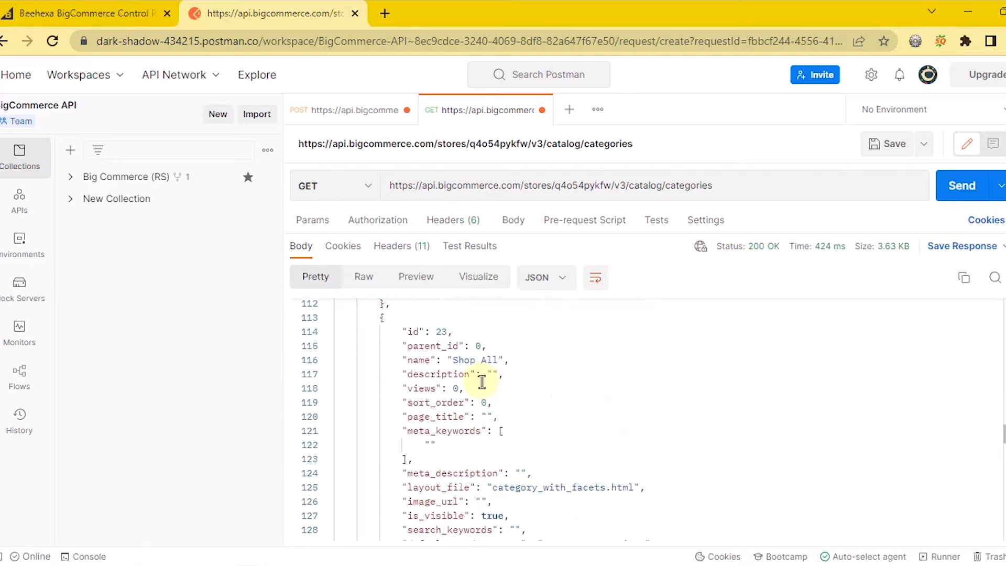
{"action": "scroll", "scroll_direction": "down", "scroll_amount": 3}
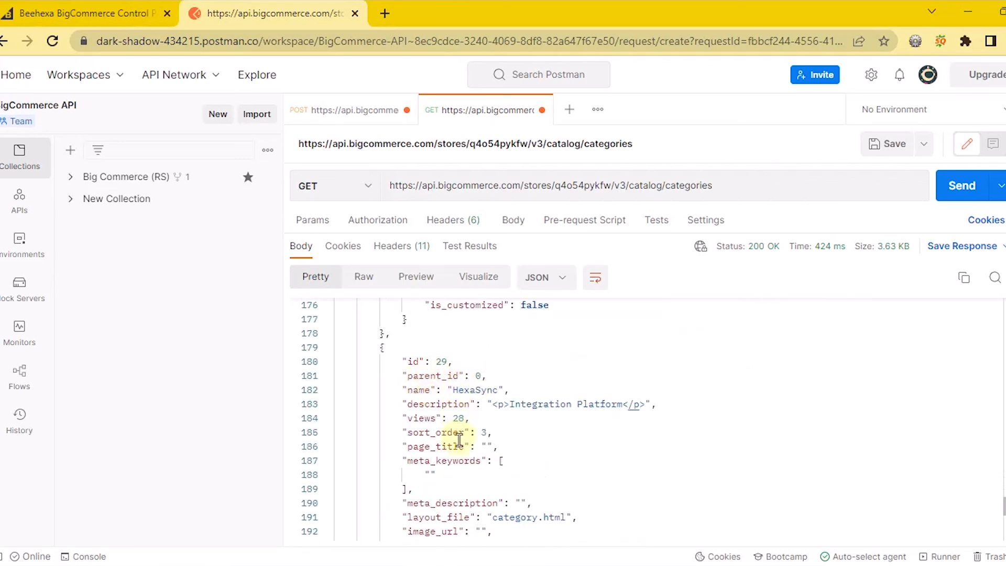
{"action": "scroll", "scroll_direction": "down", "scroll_amount": 3}
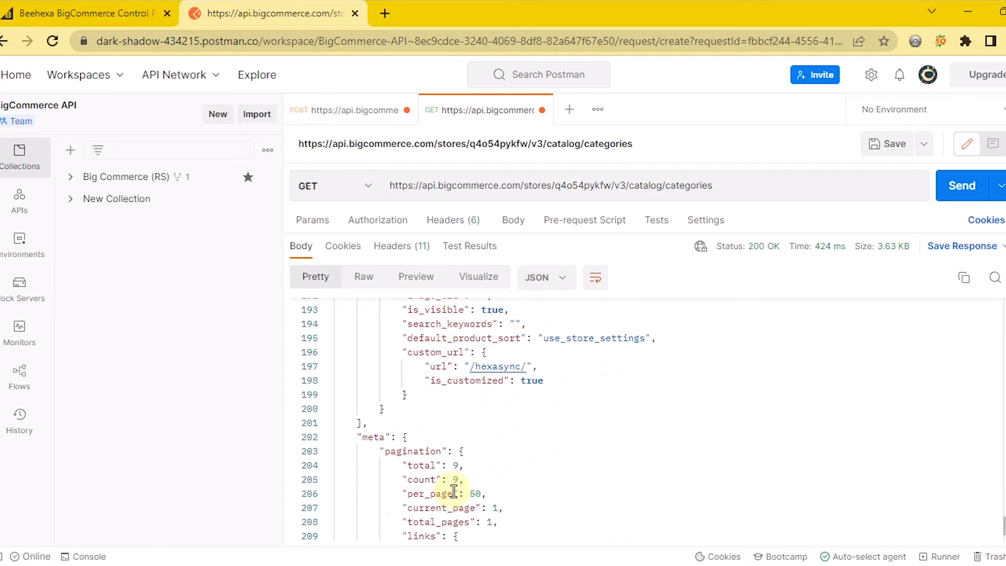
{"action": "scroll", "scroll_direction": "down", "scroll_amount": 3}
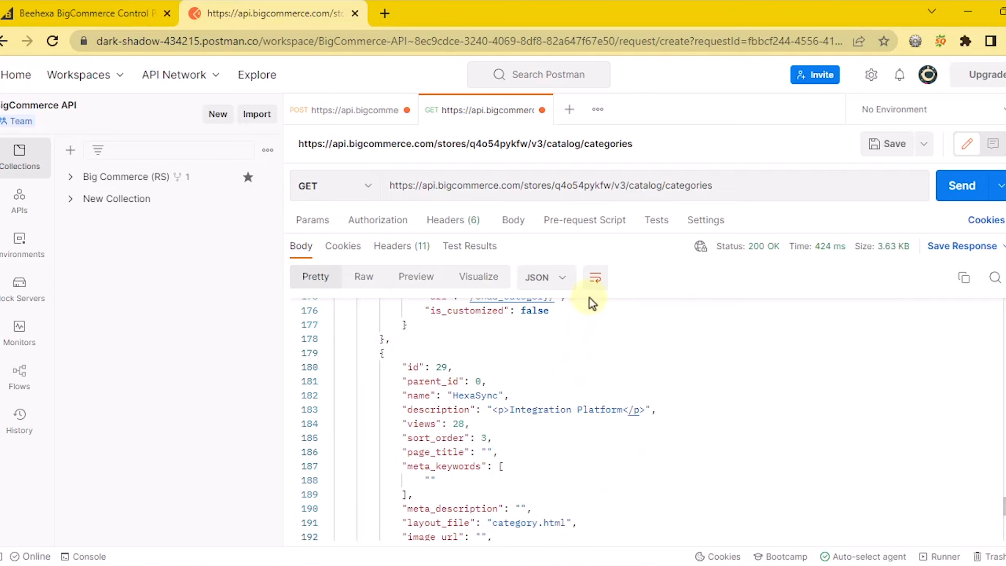
{"action": "left_click", "coordinate": [452, 220]}
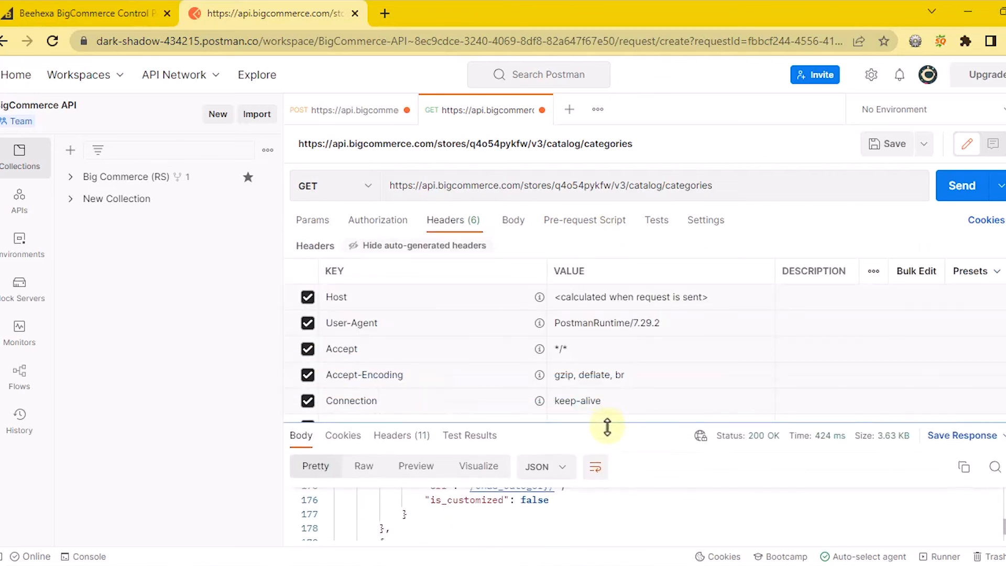